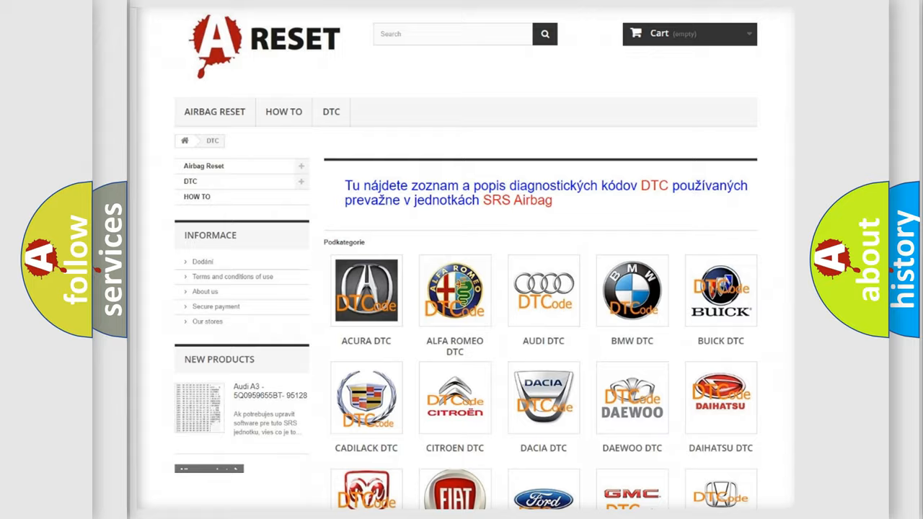
scroll(down, 3)
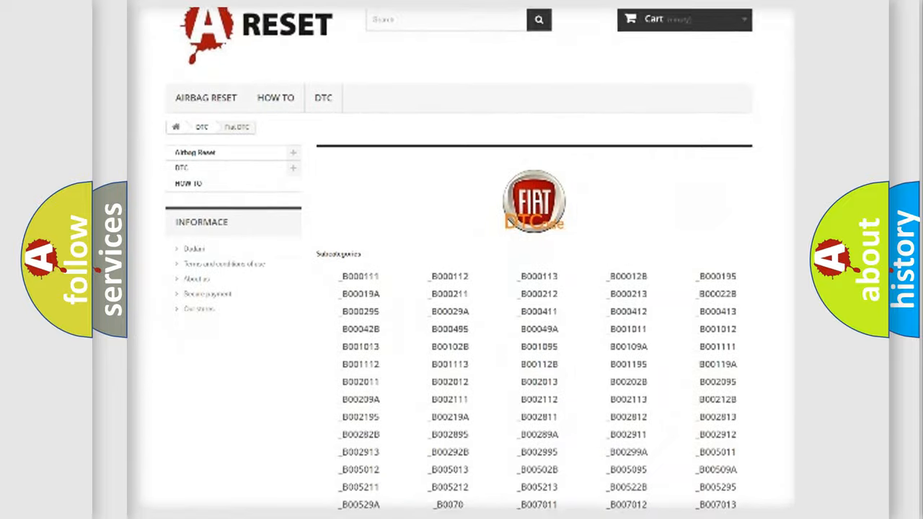
scroll(down, 3)
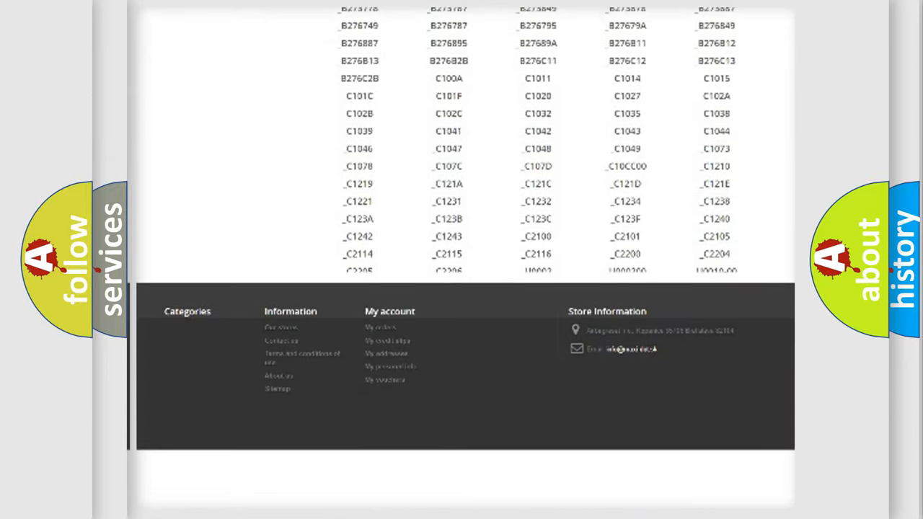